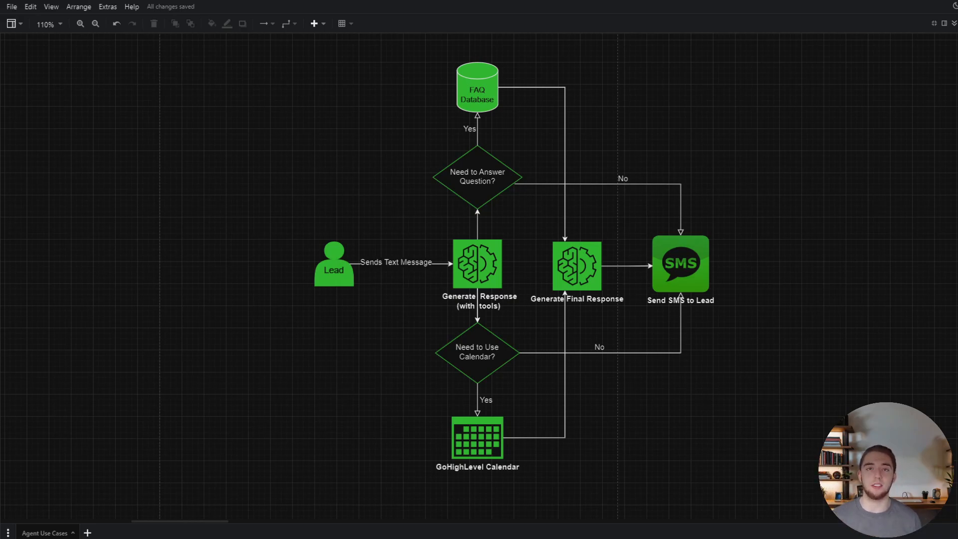
mouse_move(840, 196)
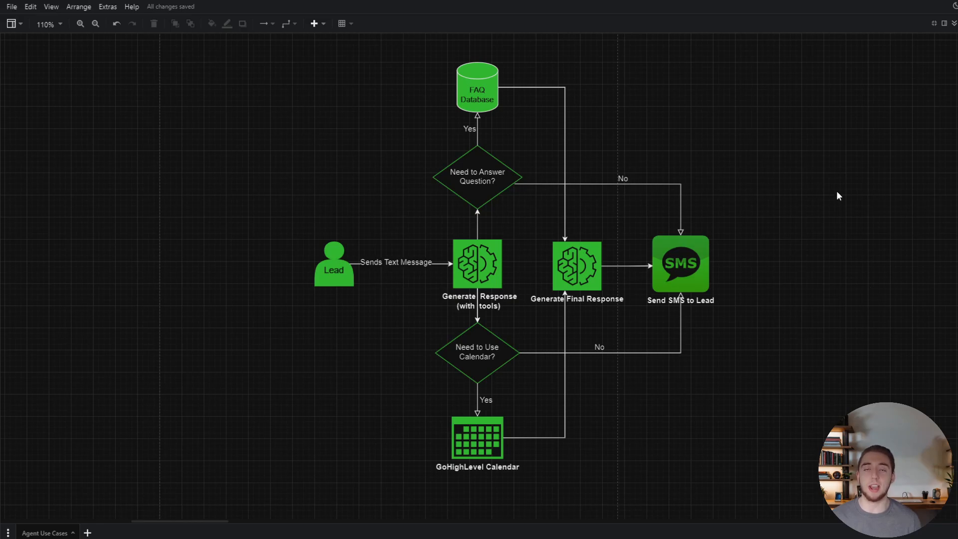
mouse_move(827, 202)
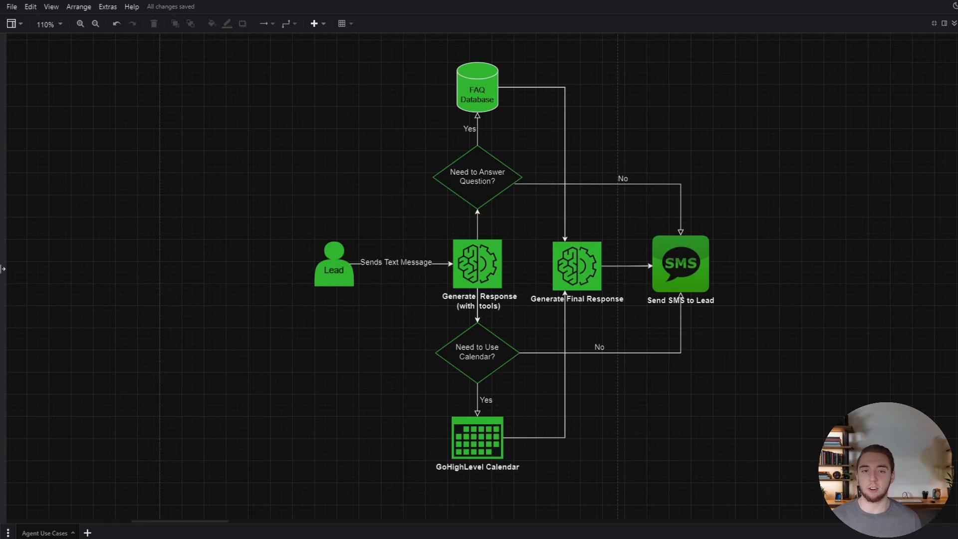
mouse_move(351, 324)
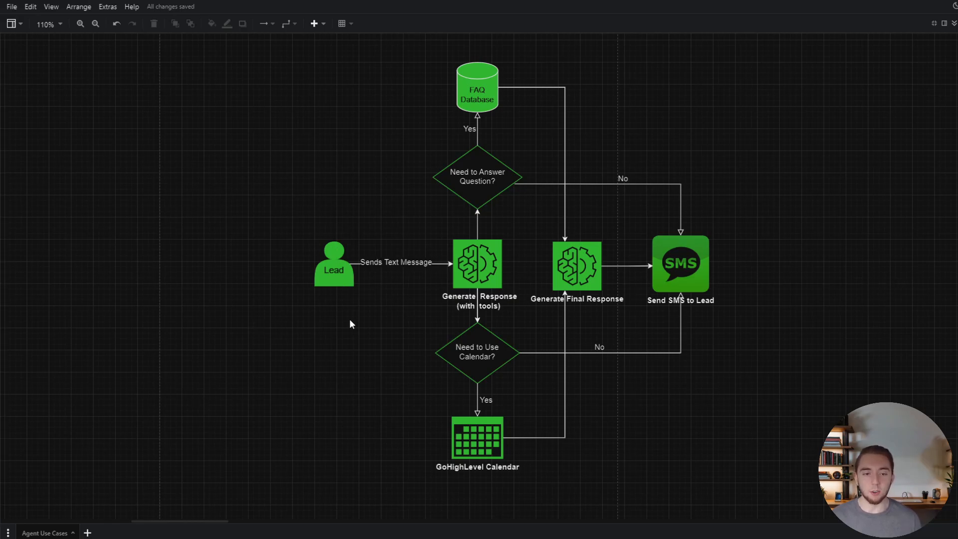
mouse_move(422, 228)
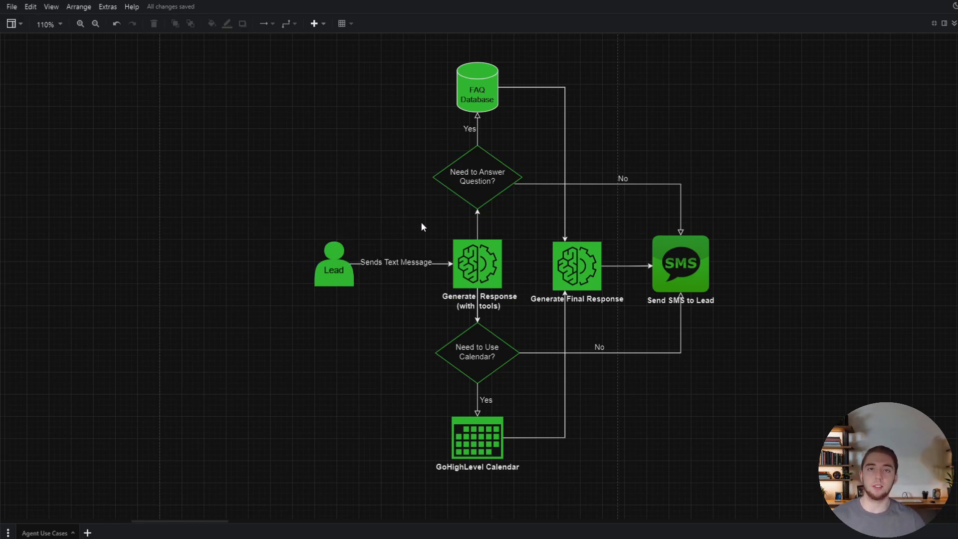
Highlight the Generate Response (with tools) node and the Lead figure in turn.
click(477, 263)
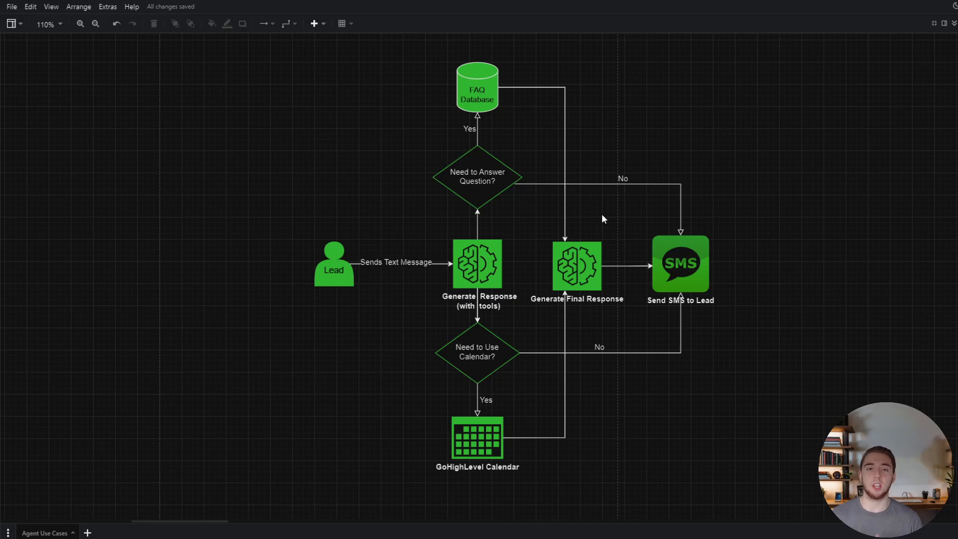
mouse_move(477, 438)
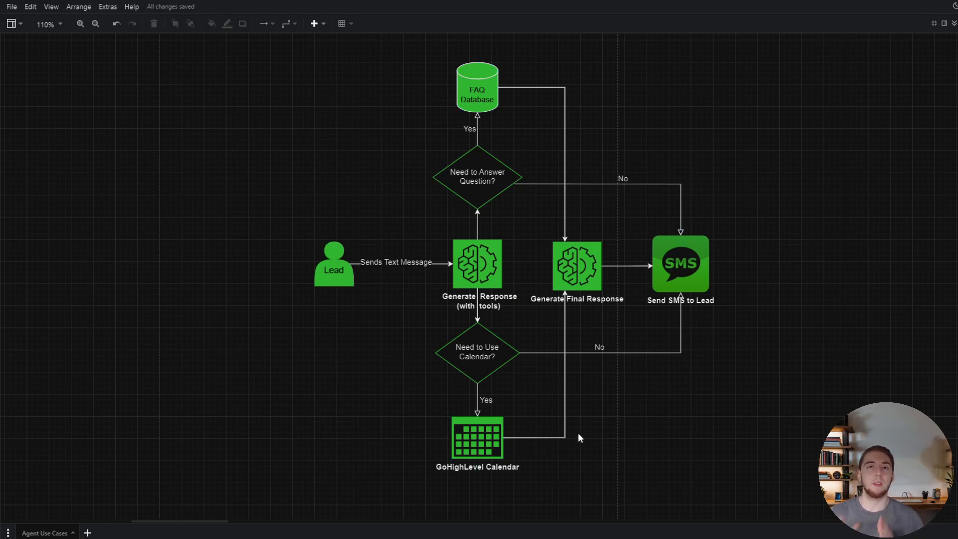
click(477, 263)
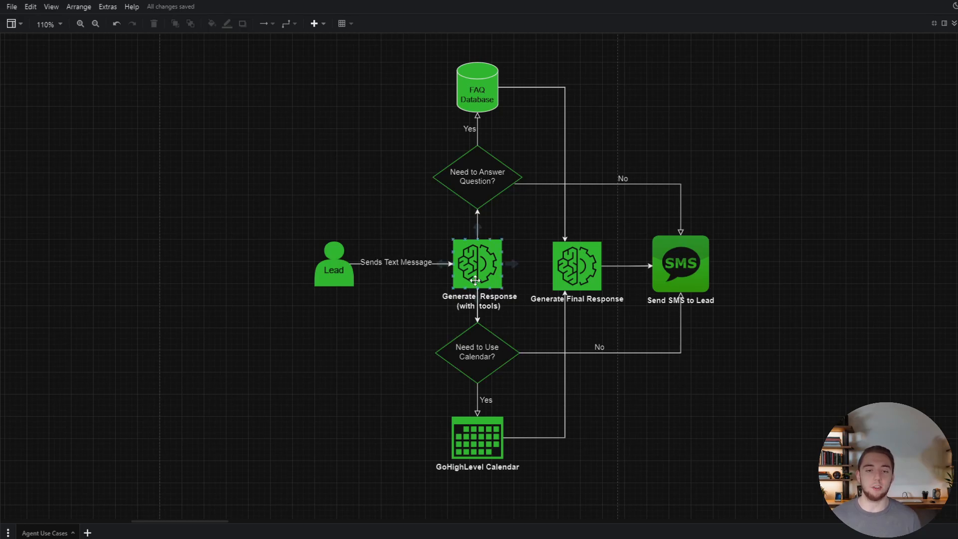
mouse_move(459, 263)
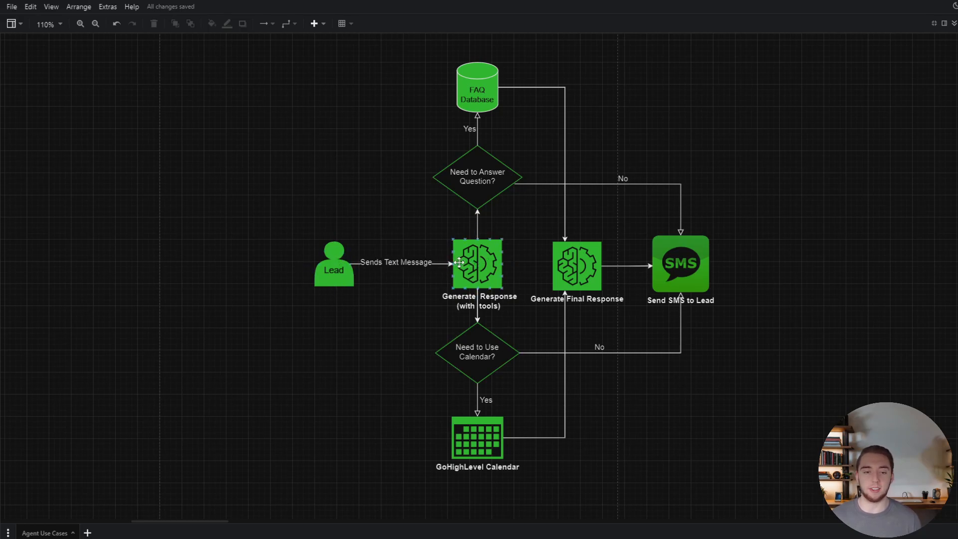
click(333, 263)
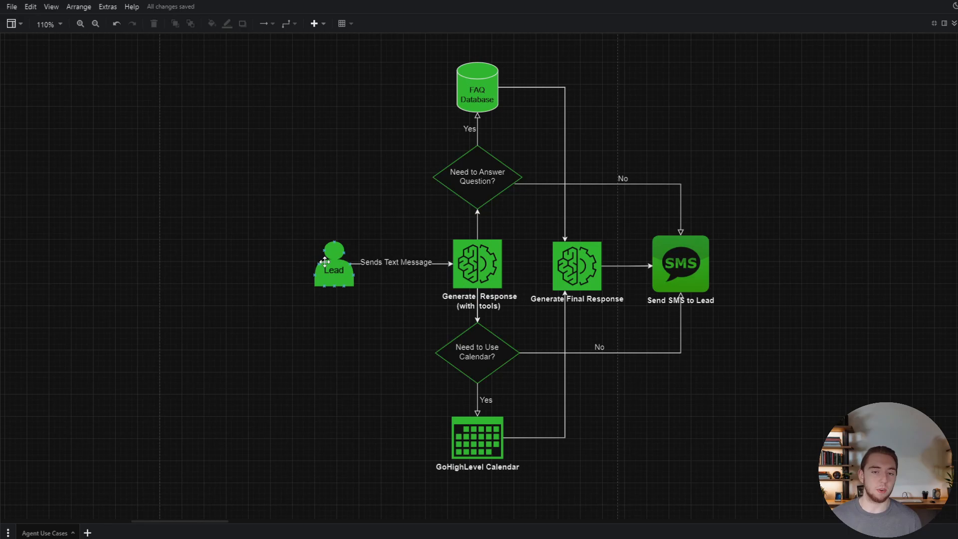
click(477, 264)
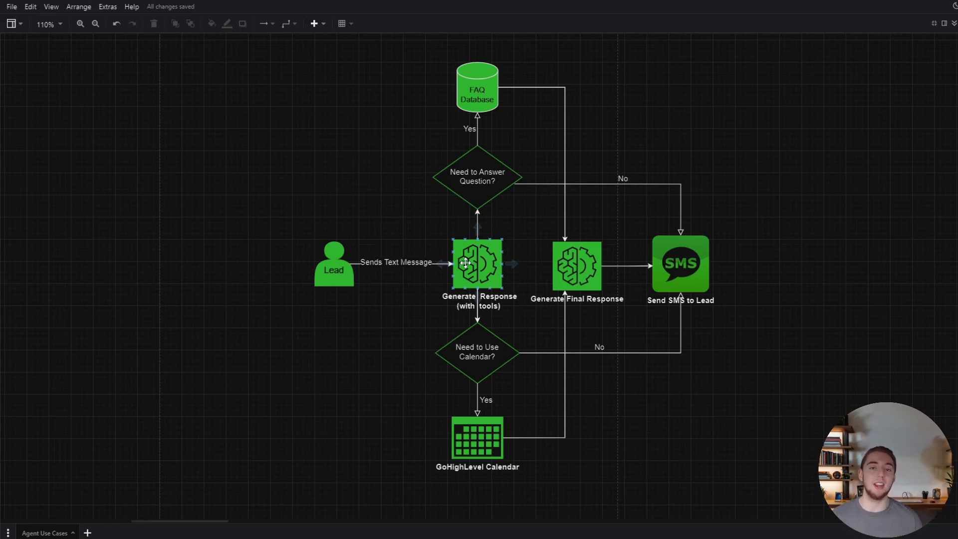
click(492, 395)
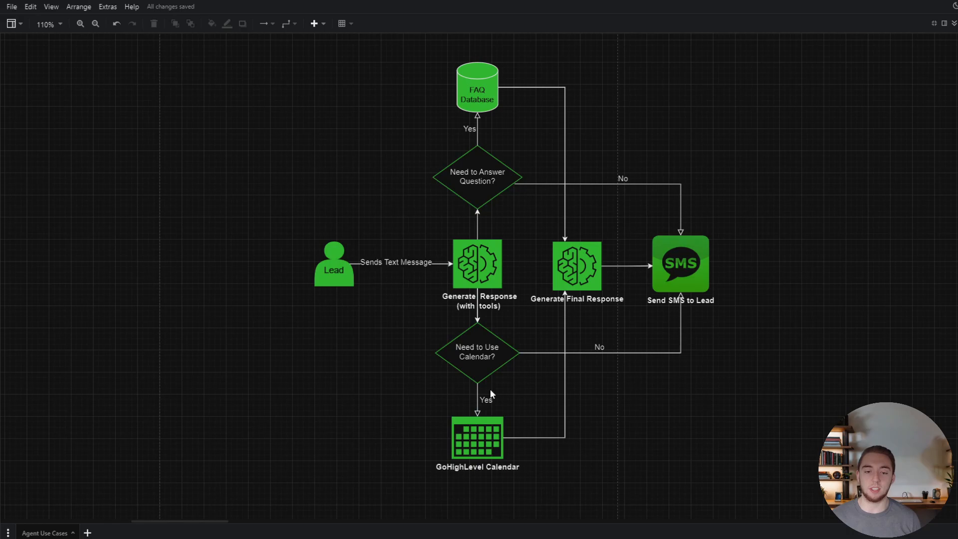
click(477, 264)
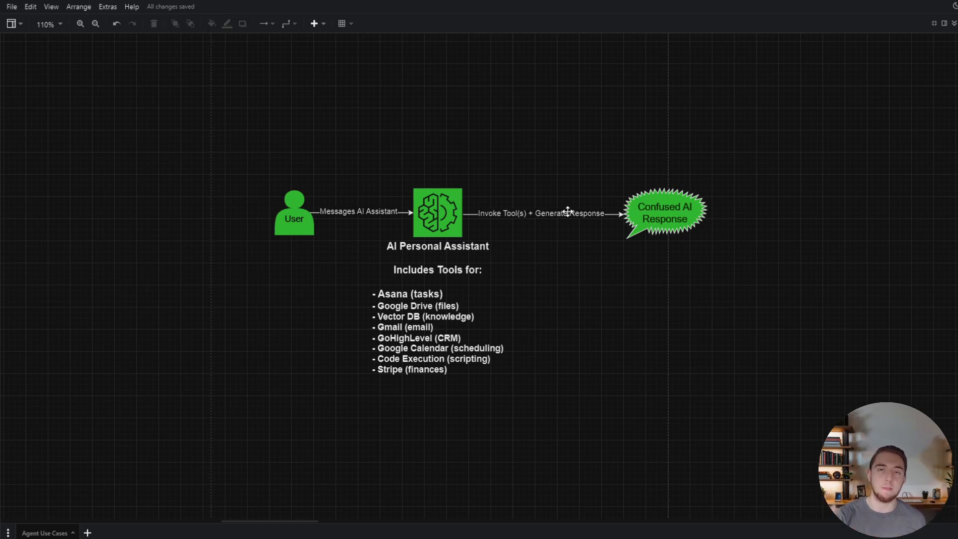
Highlight the AI Personal Assistant brain node, then clear the selection.
click(665, 213)
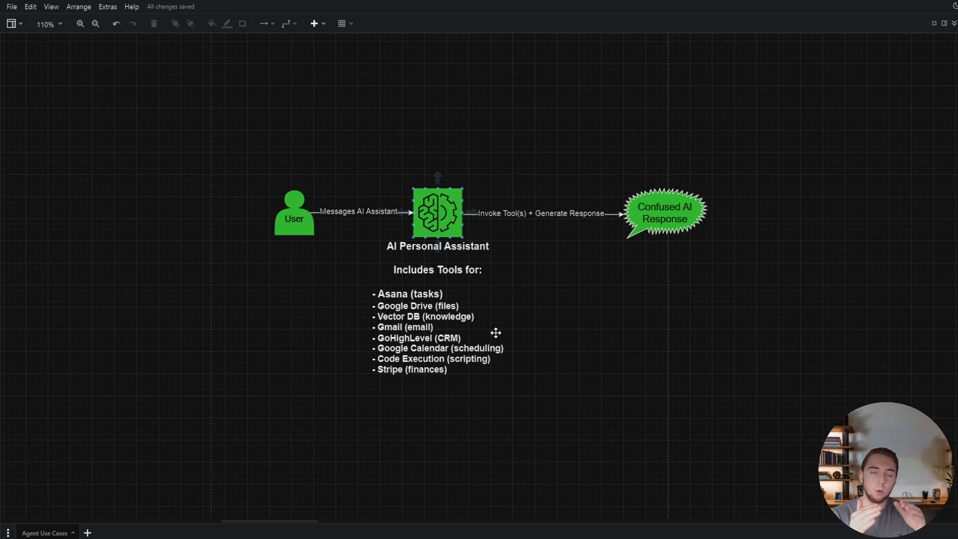
mouse_move(438, 232)
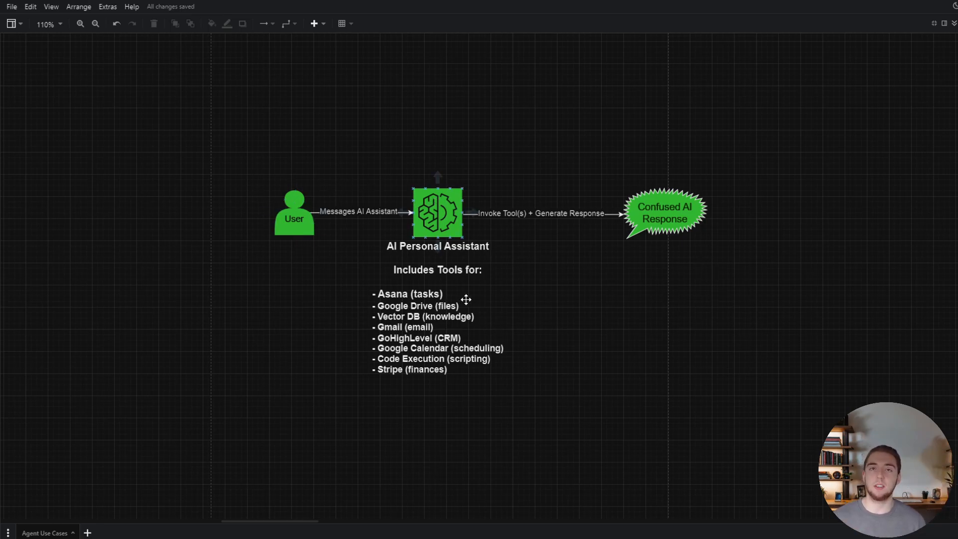
mouse_move(433, 369)
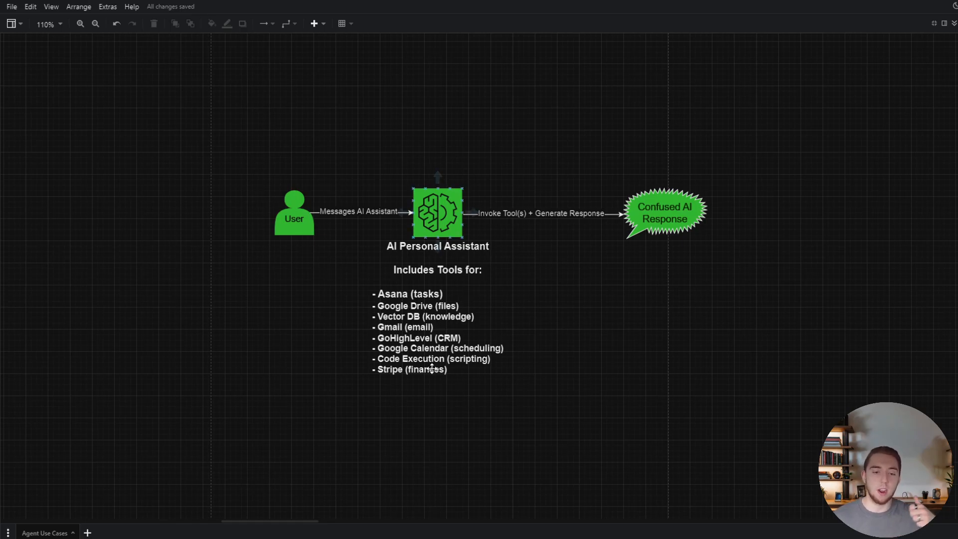
mouse_move(426, 375)
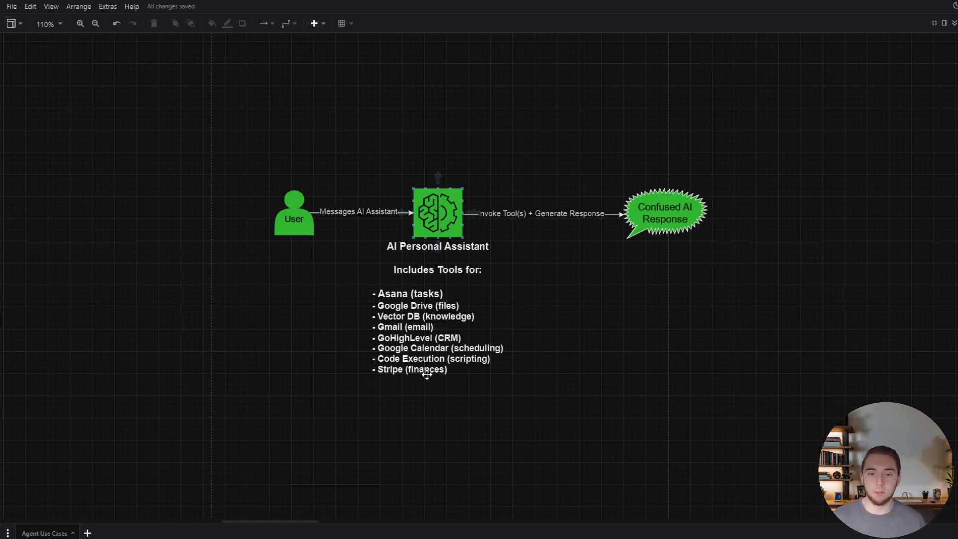
click(553, 234)
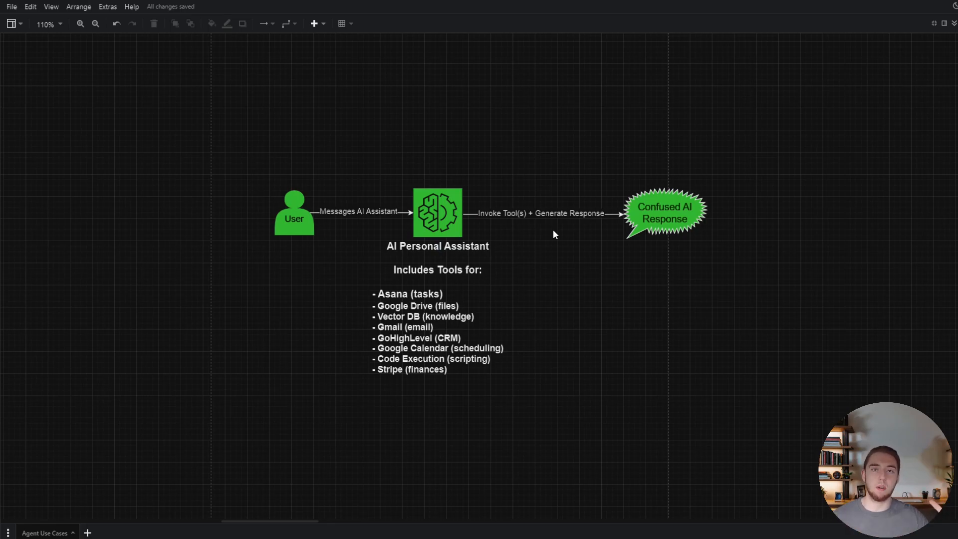
mouse_move(724, 180)
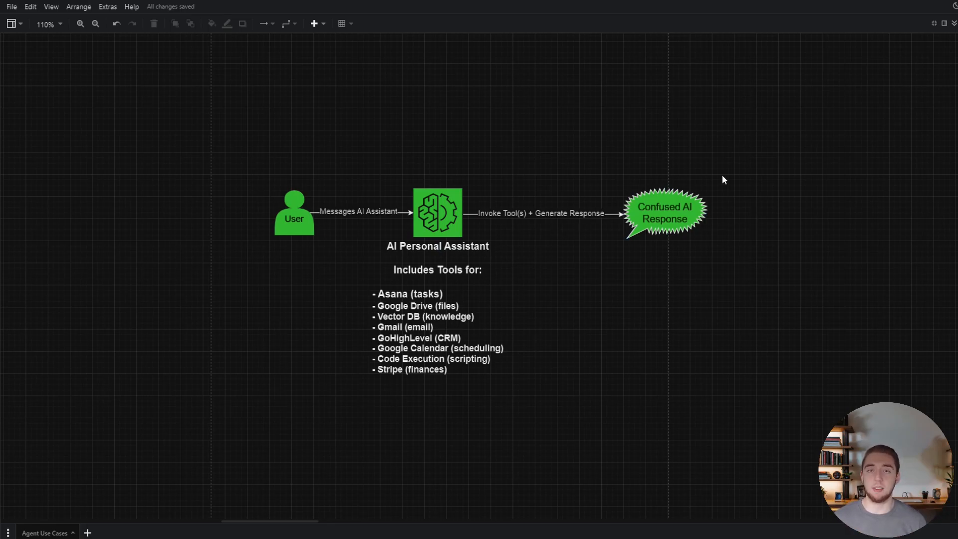
click(437, 212)
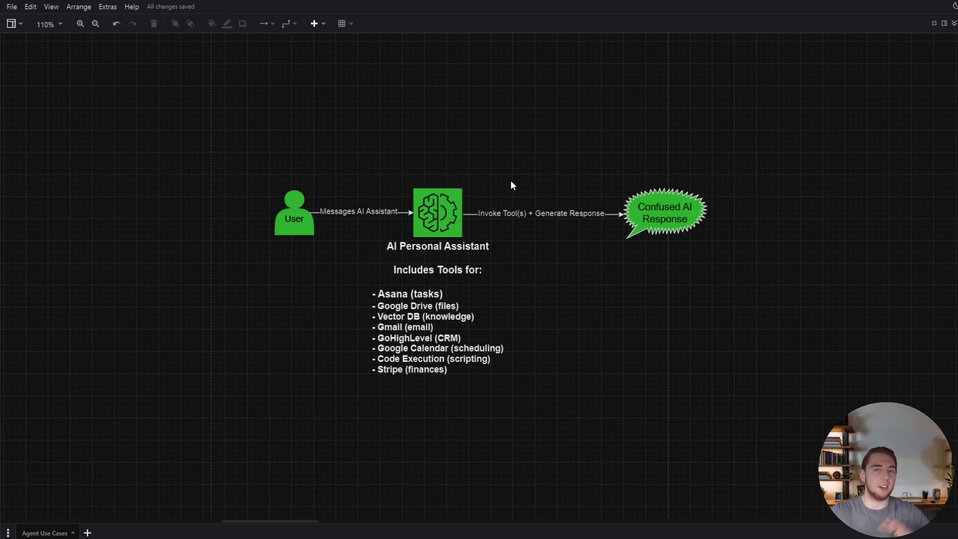
mouse_move(539, 137)
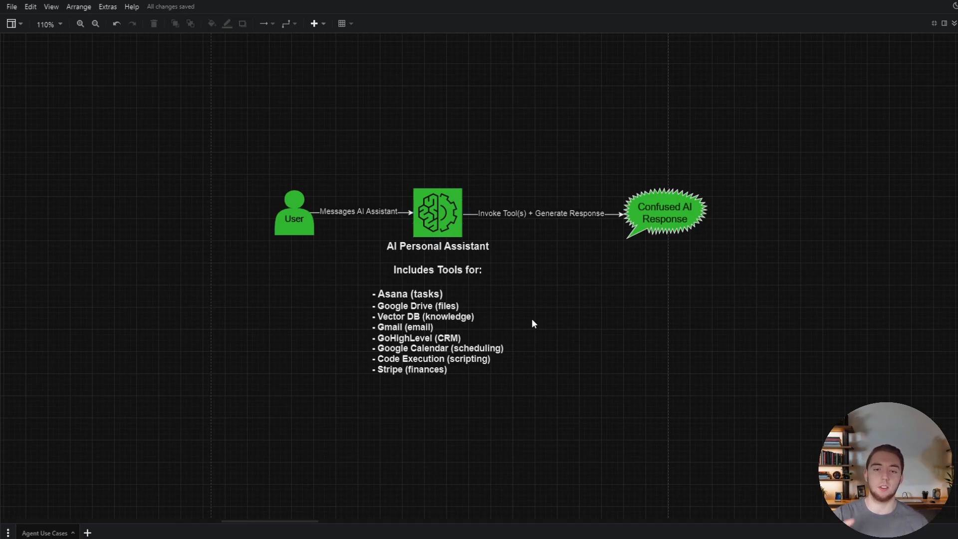
mouse_move(654, 323)
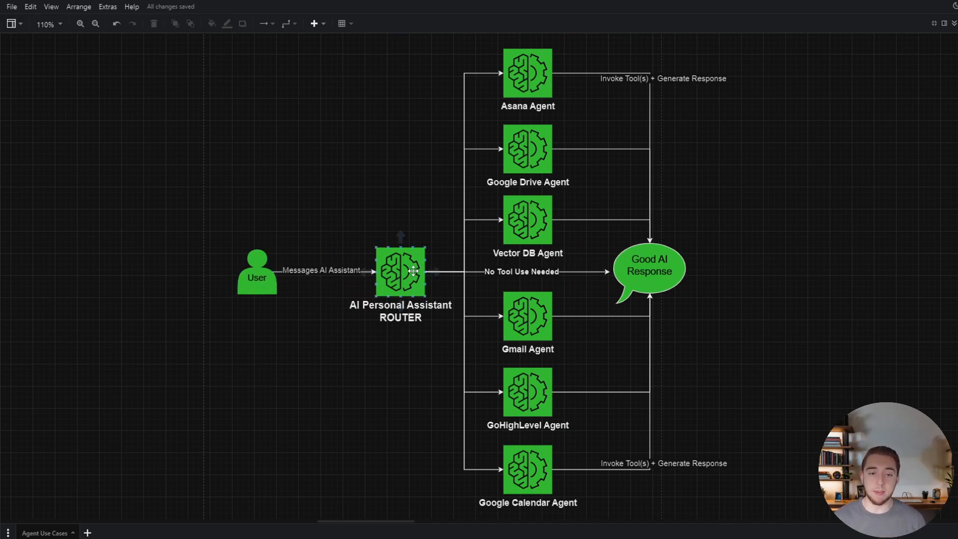
Highlight the Google Drive Agent and Vector DB Agent nodes in the ROUTER diagram.
click(427, 212)
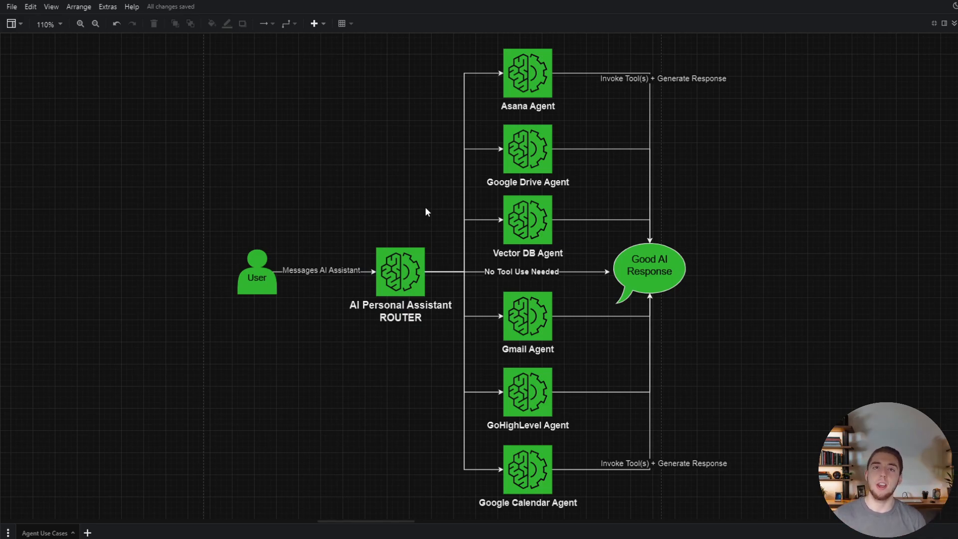
mouse_move(498, 271)
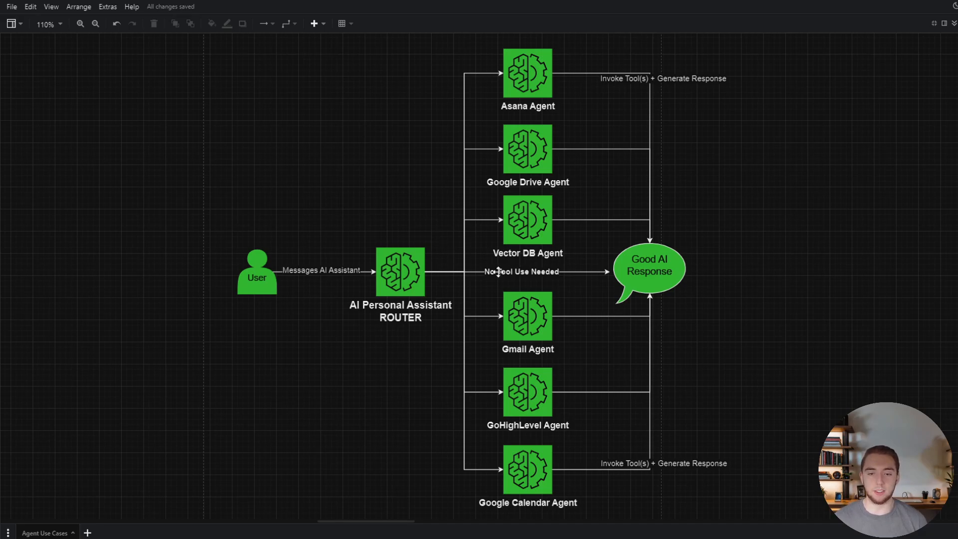
mouse_move(750, 250)
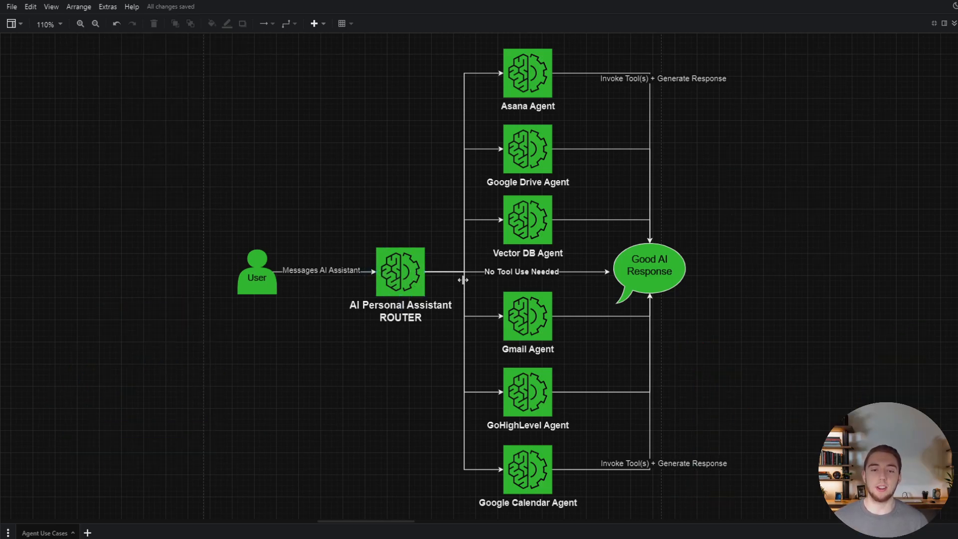
click(527, 149)
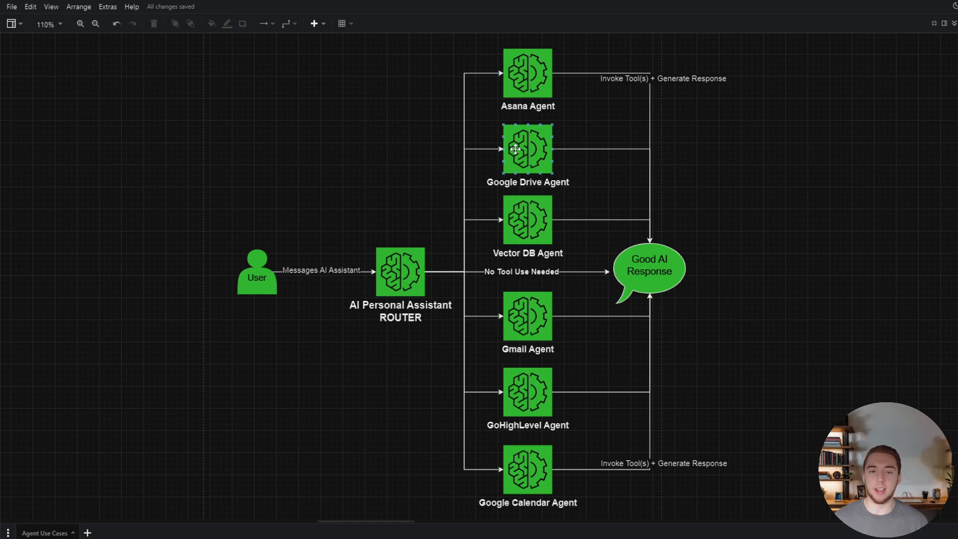
click(646, 205)
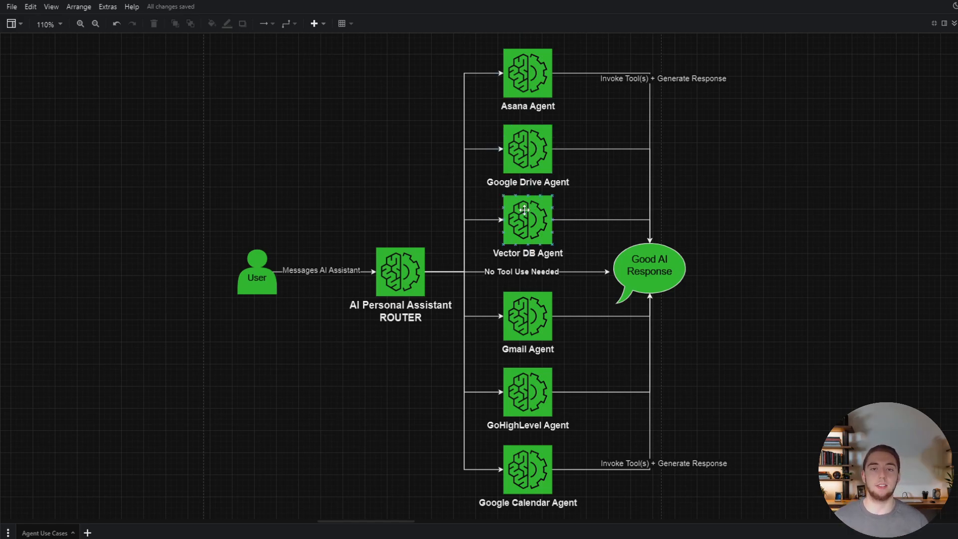
click(528, 72)
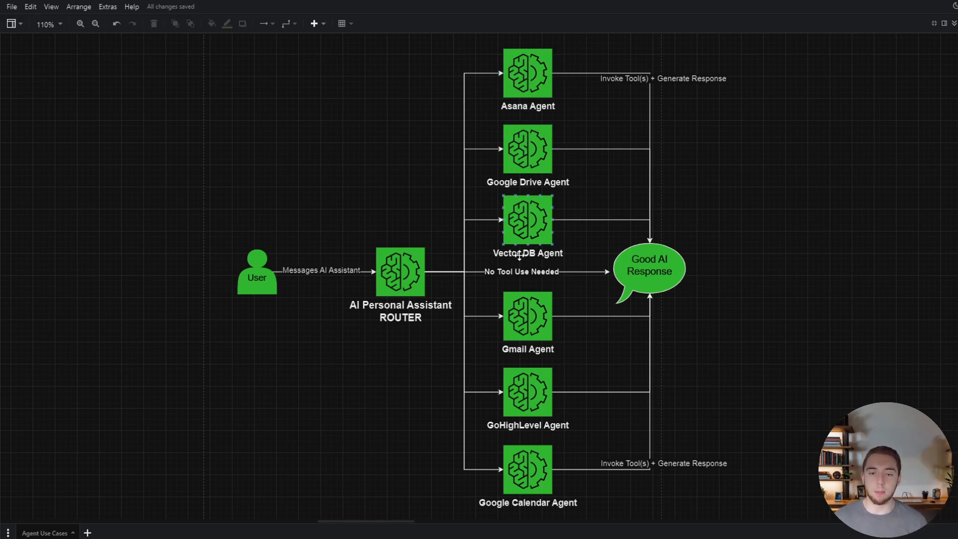
mouse_move(579, 202)
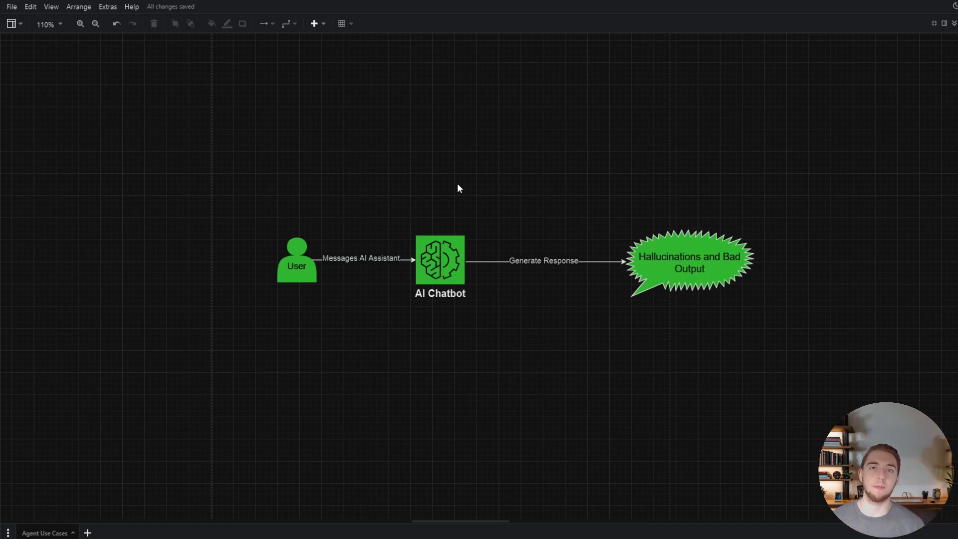
mouse_move(719, 181)
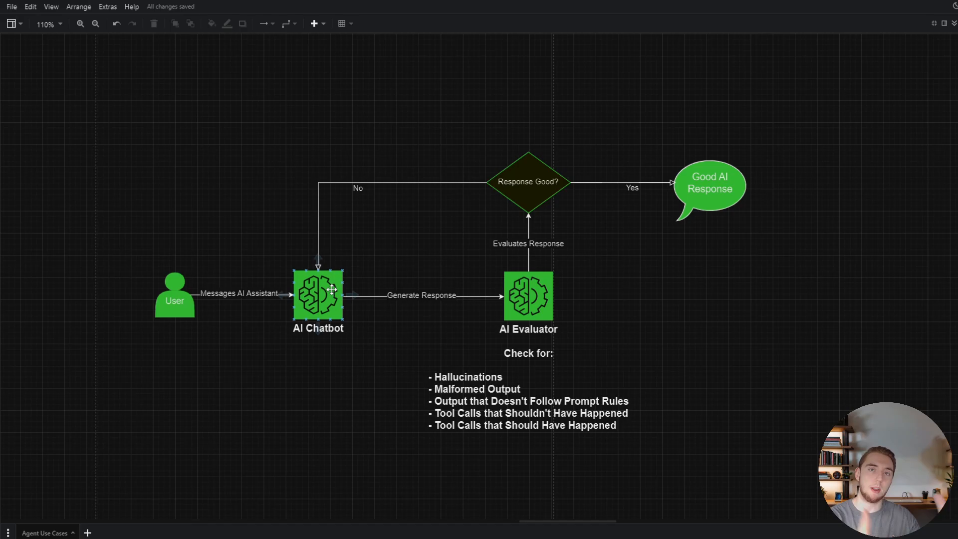
click(528, 295)
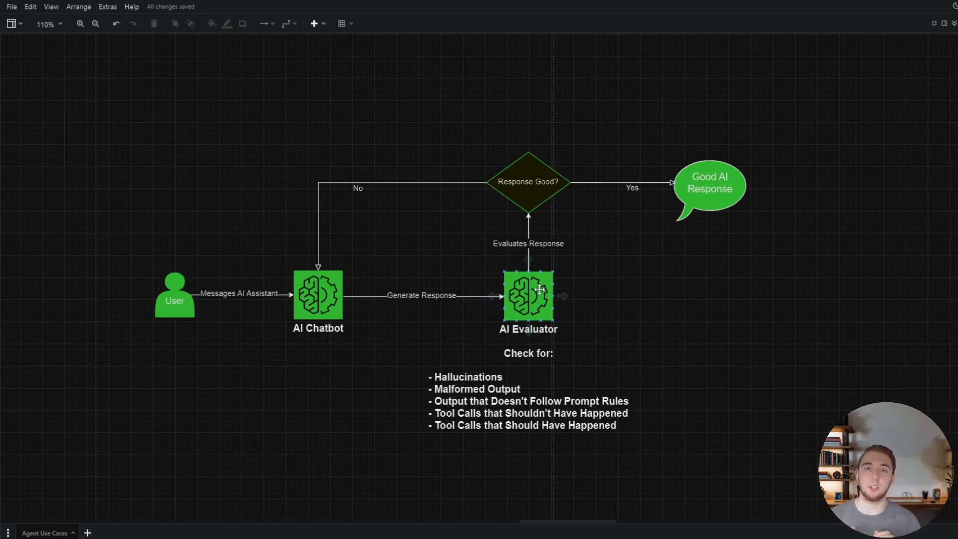
click(717, 356)
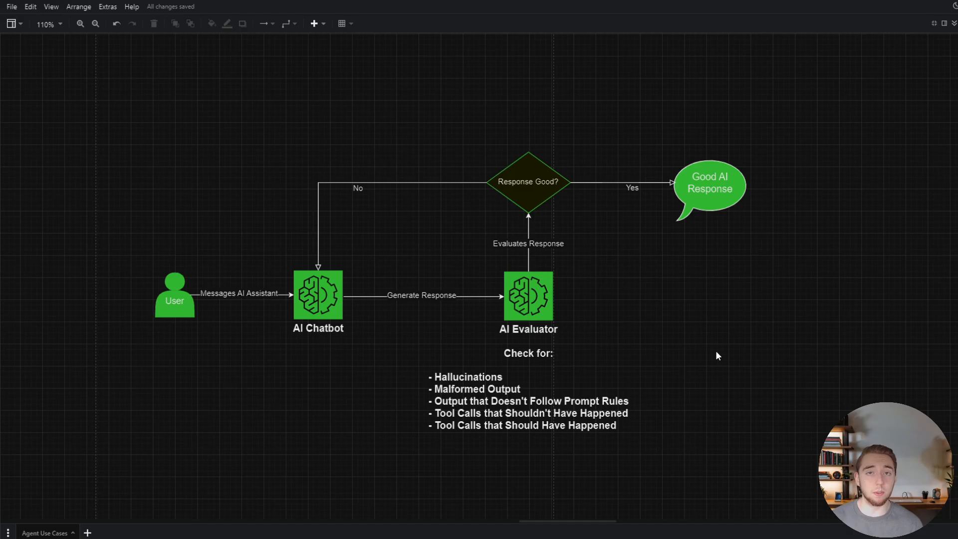
click(528, 296)
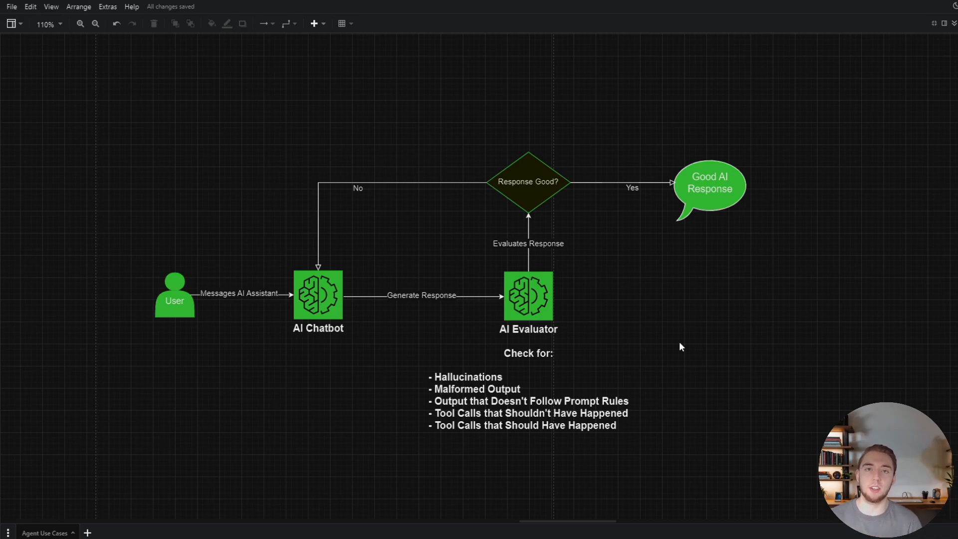
mouse_move(528, 133)
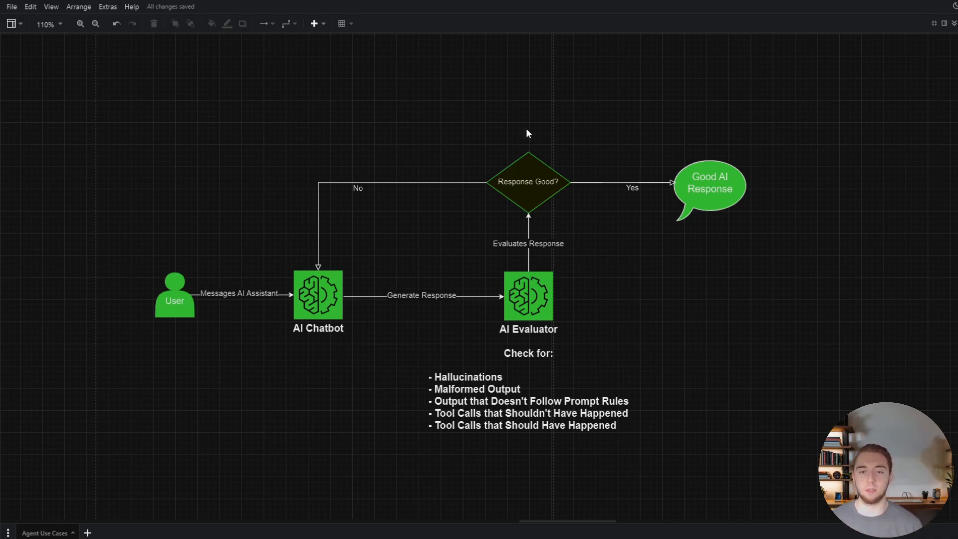
mouse_move(805, 143)
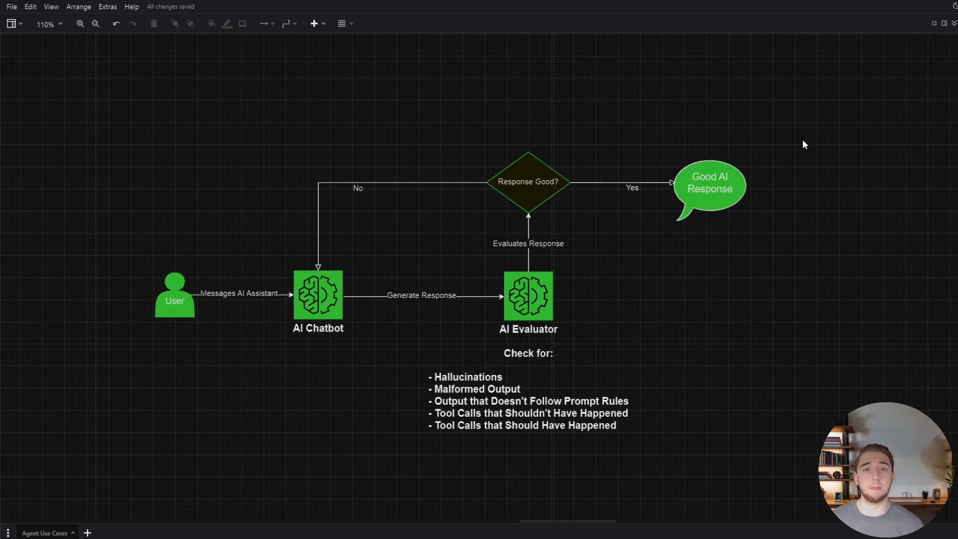
click(318, 295)
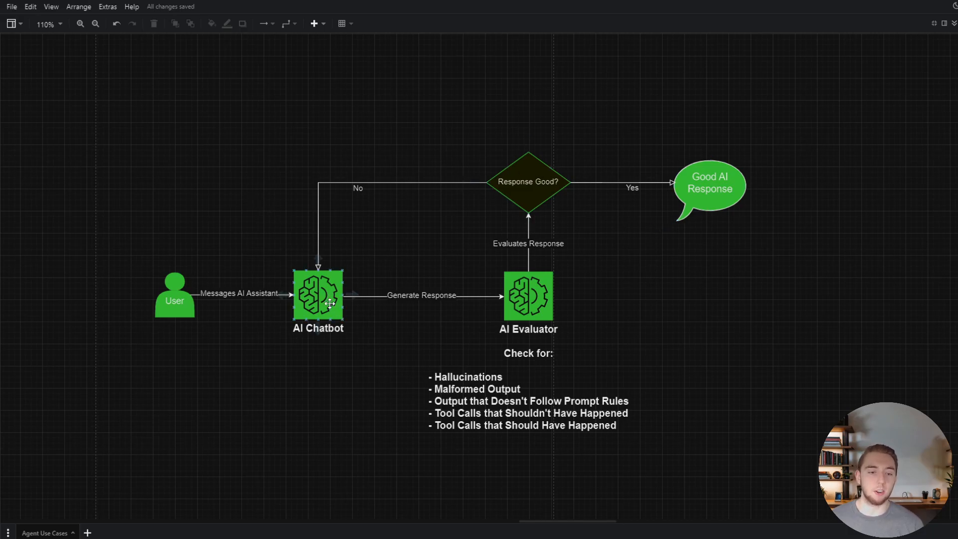
mouse_move(322, 300)
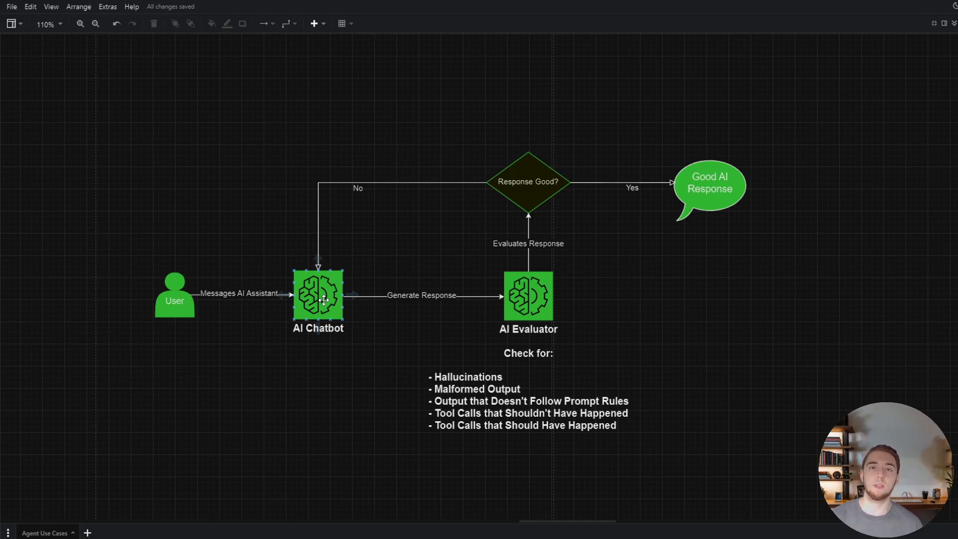
click(543, 133)
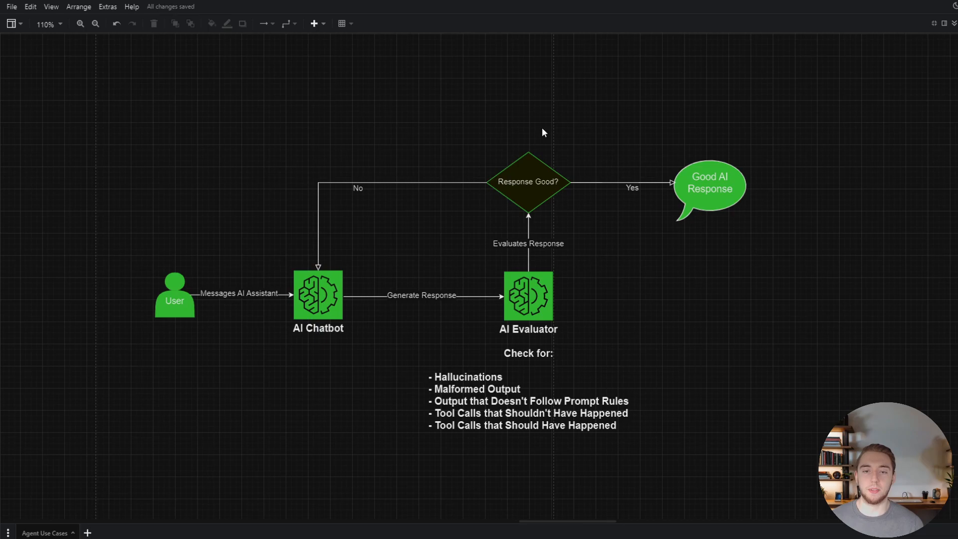
mouse_move(627, 126)
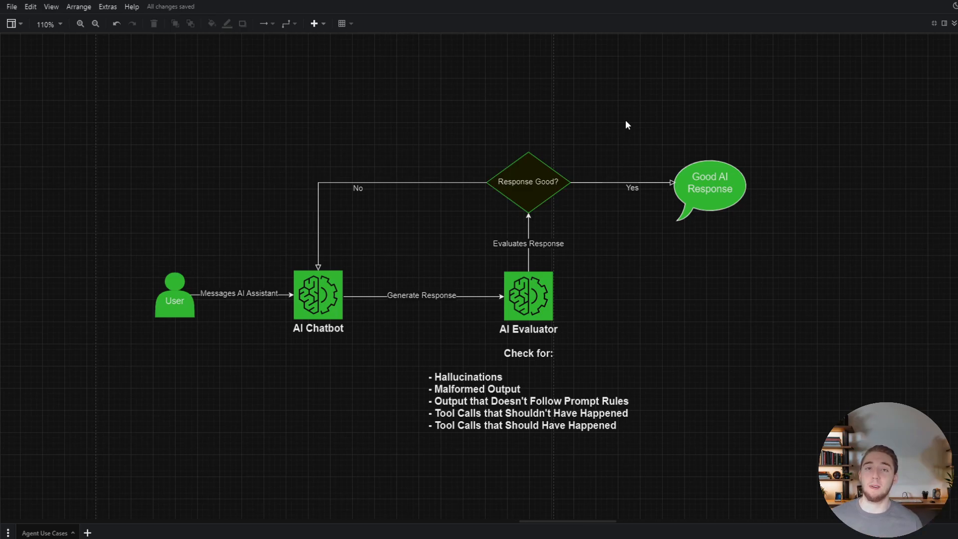
mouse_move(137, 198)
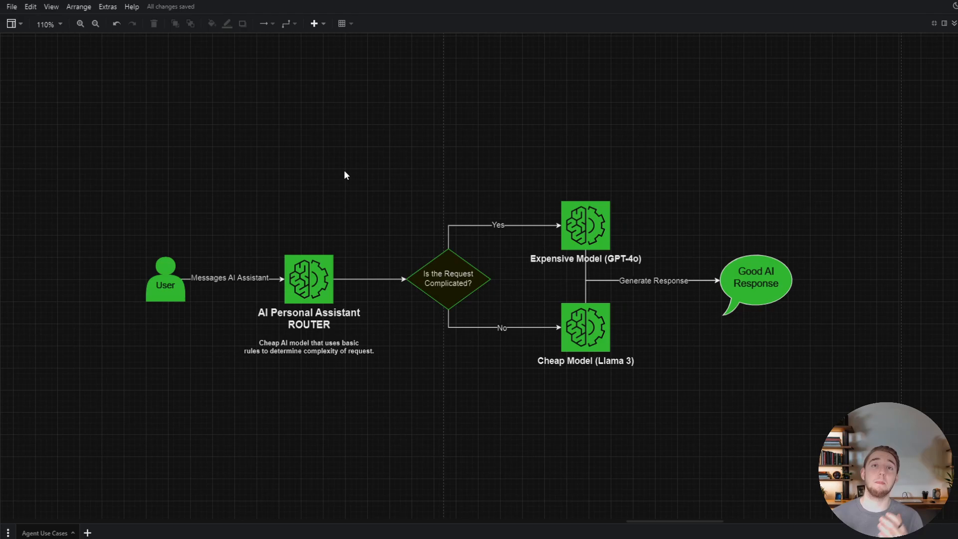
mouse_move(470, 231)
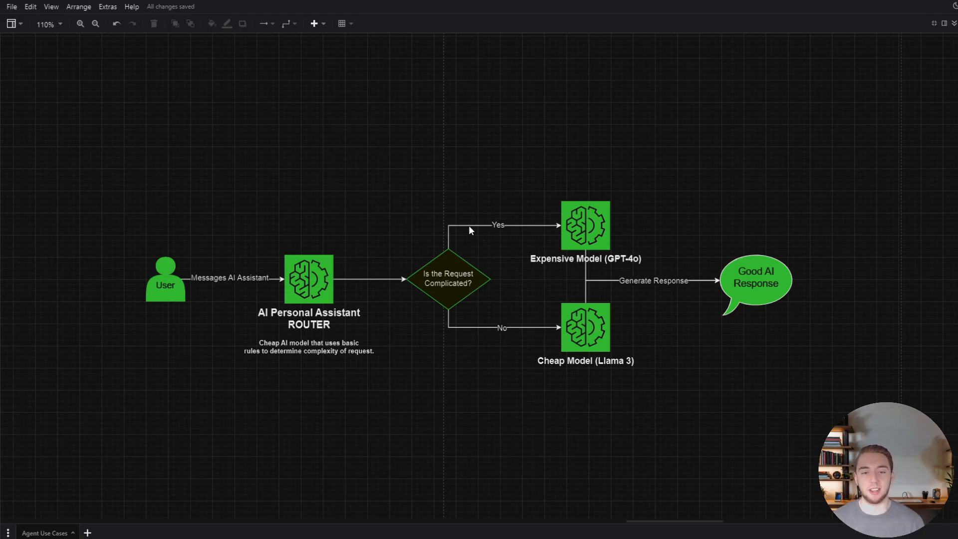
Bring the model router flowchart with GPT-4o and Llama 3 branches into view.
click(309, 279)
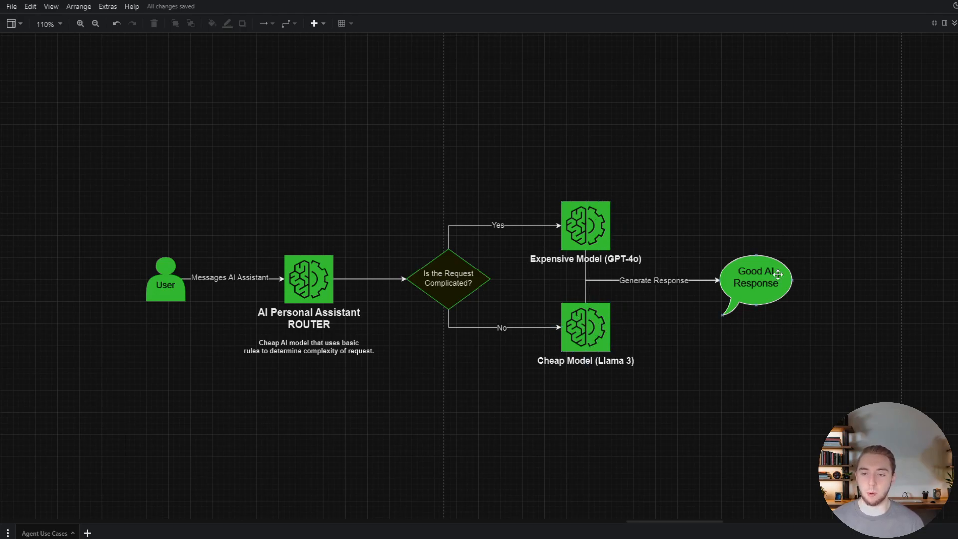
mouse_move(788, 238)
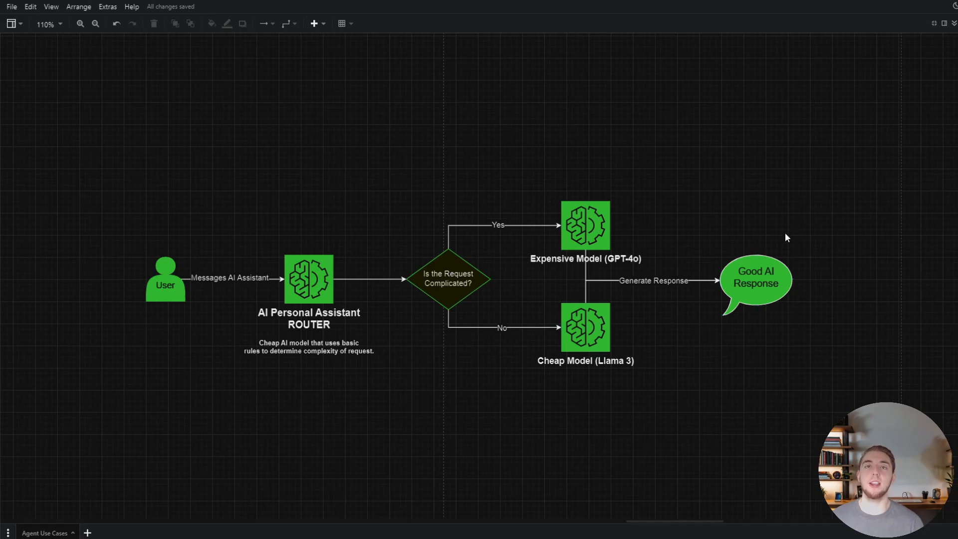
click(585, 225)
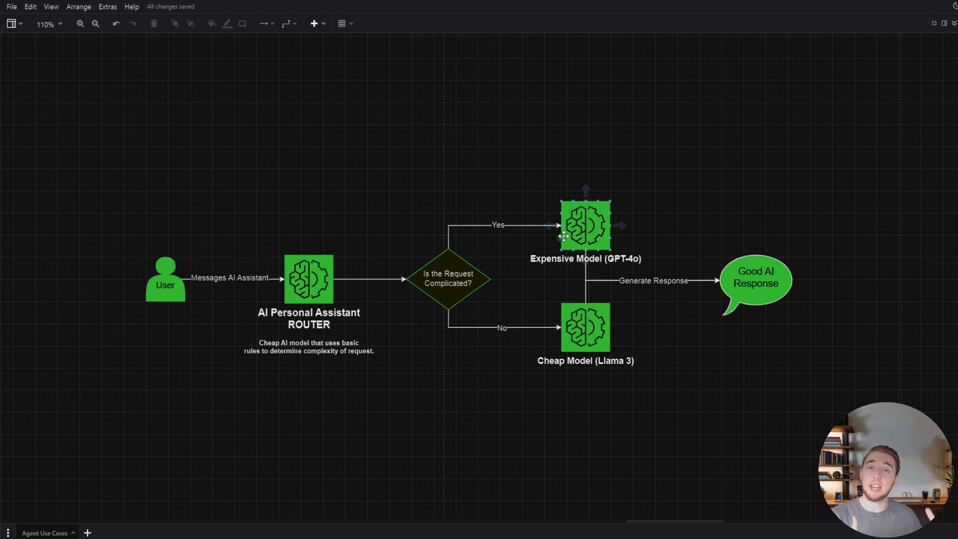
click(585, 328)
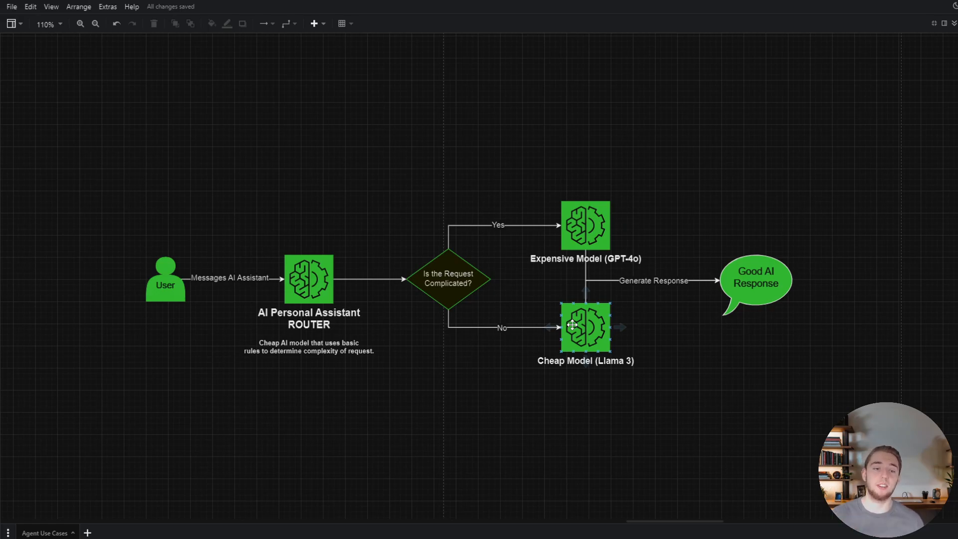
click(308, 279)
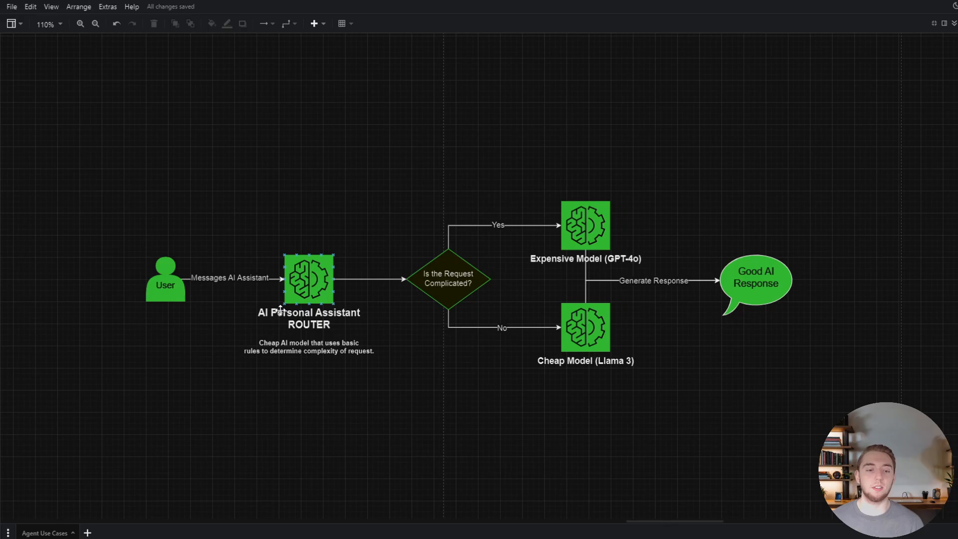
click(330, 246)
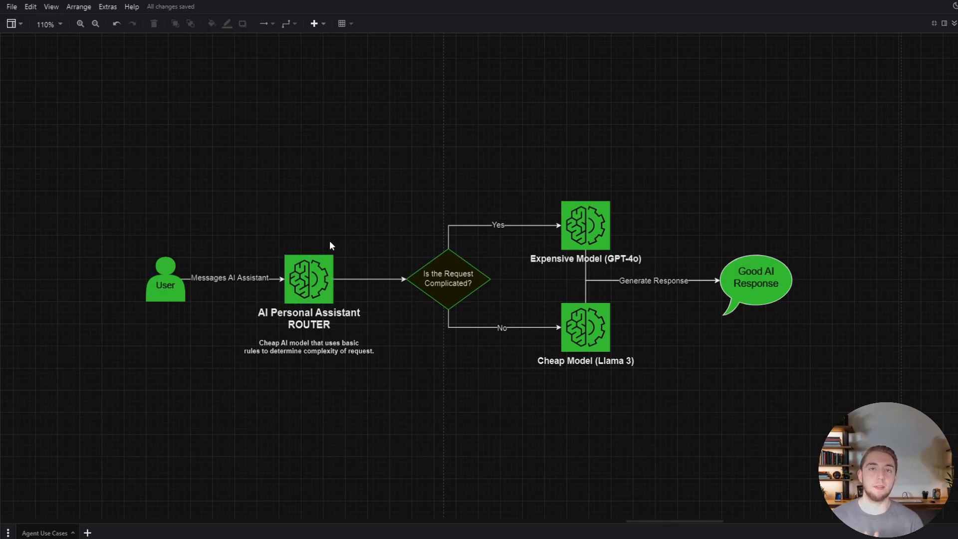
mouse_move(312, 249)
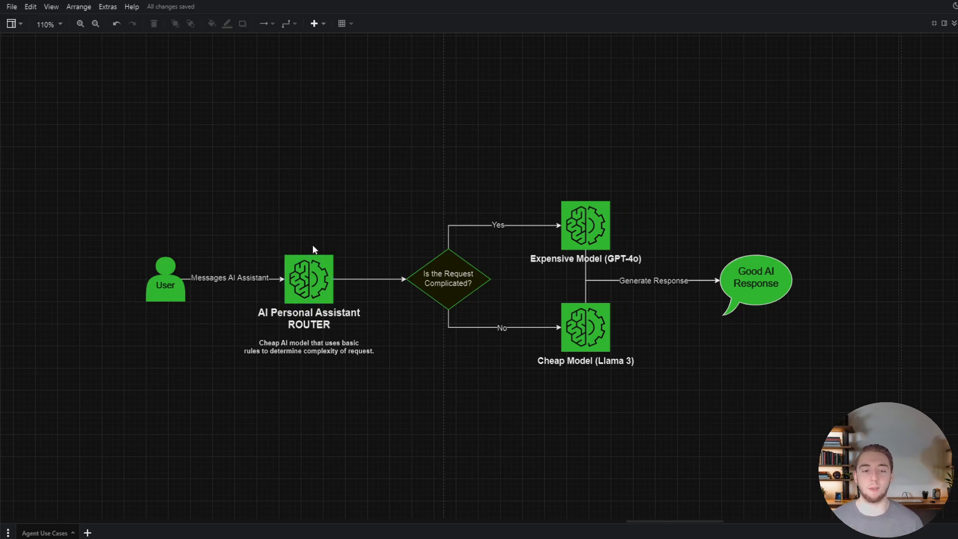
click(309, 280)
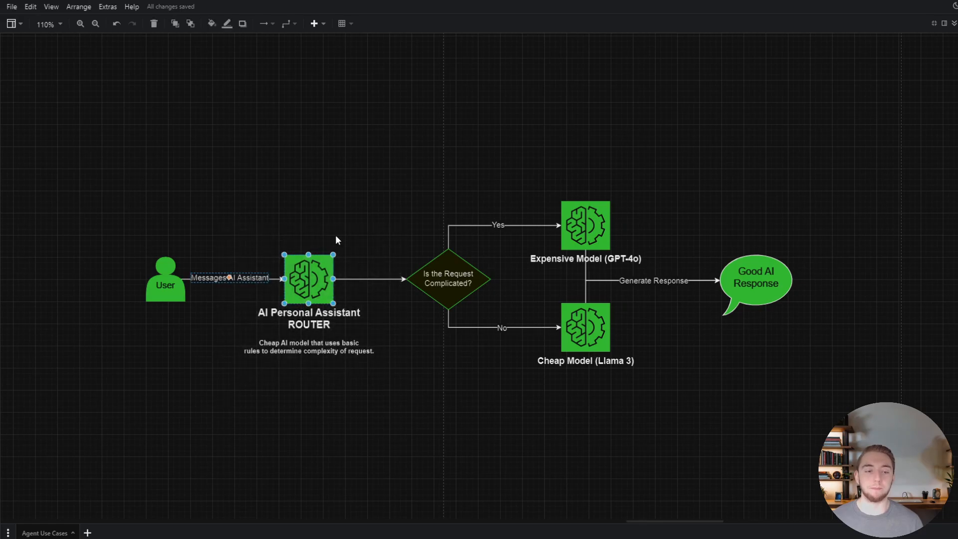
click(352, 205)
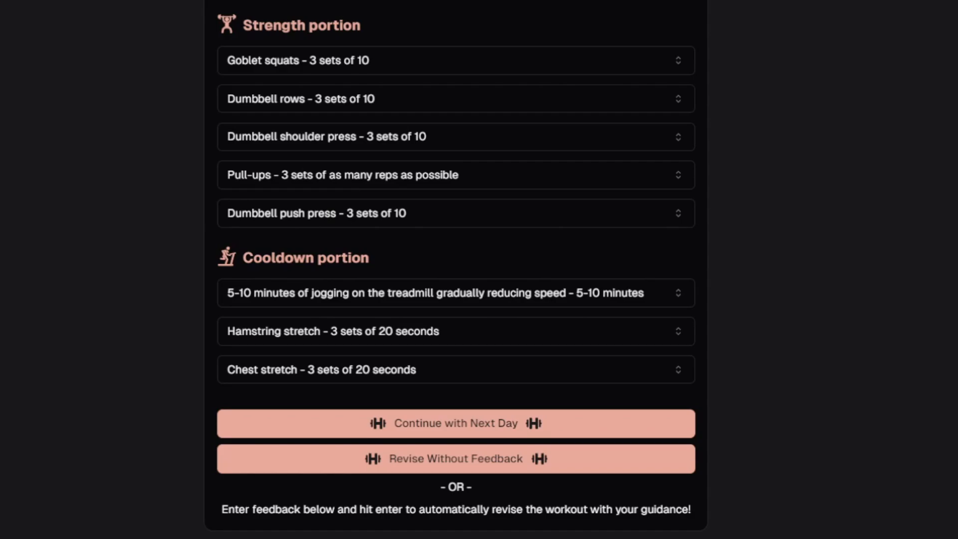
Scroll the generated workout to its Strength and Cooldown exercises.
scroll(up, 3)
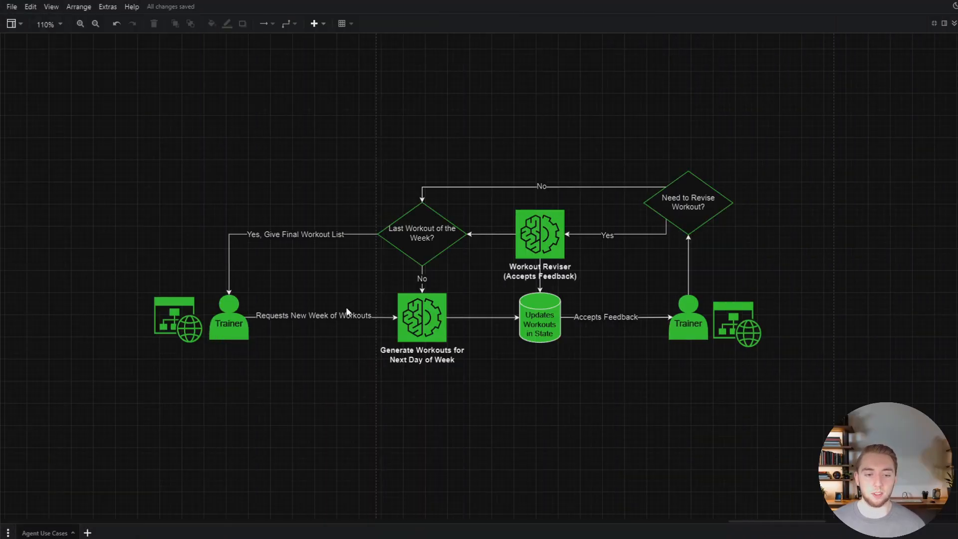
mouse_move(346, 305)
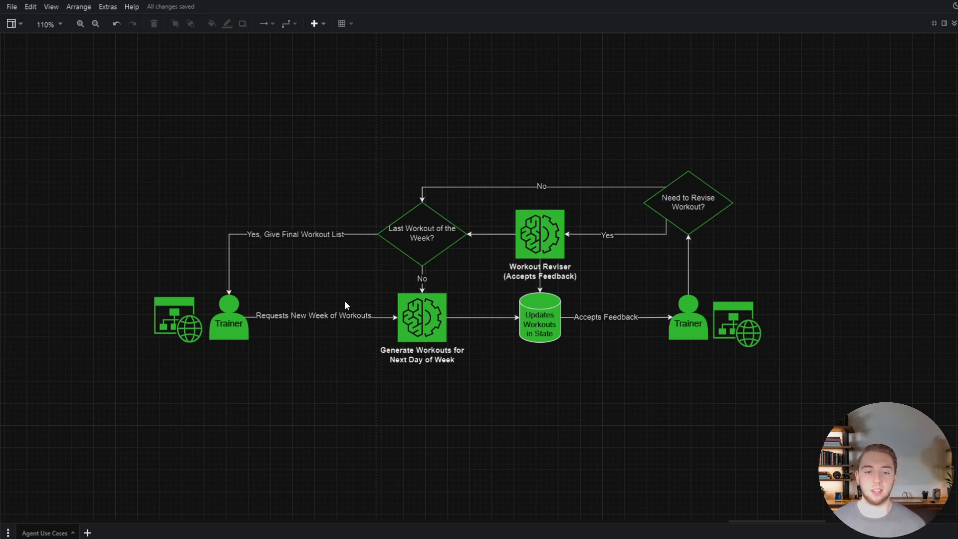
Bring the Trainer and Workout Reviser state flowchart into view.
click(421, 317)
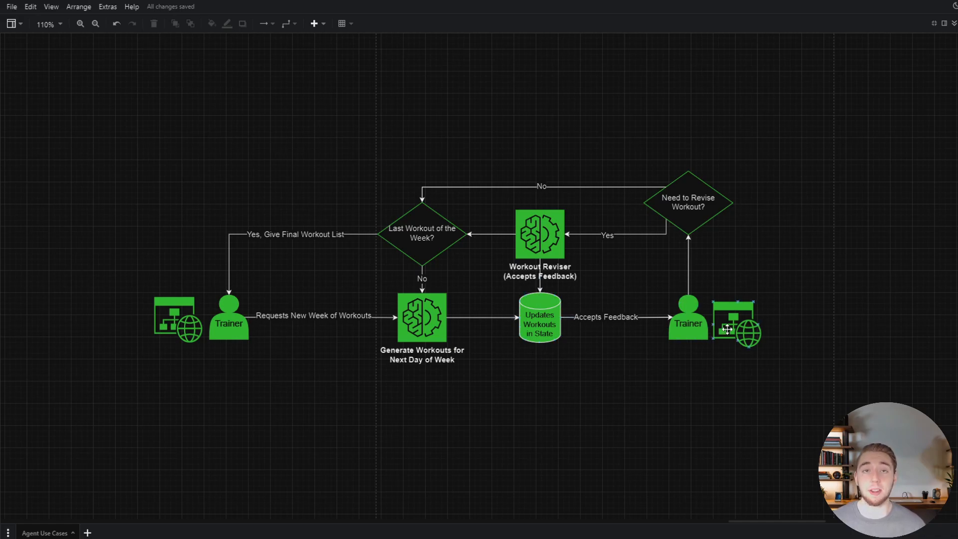
click(540, 234)
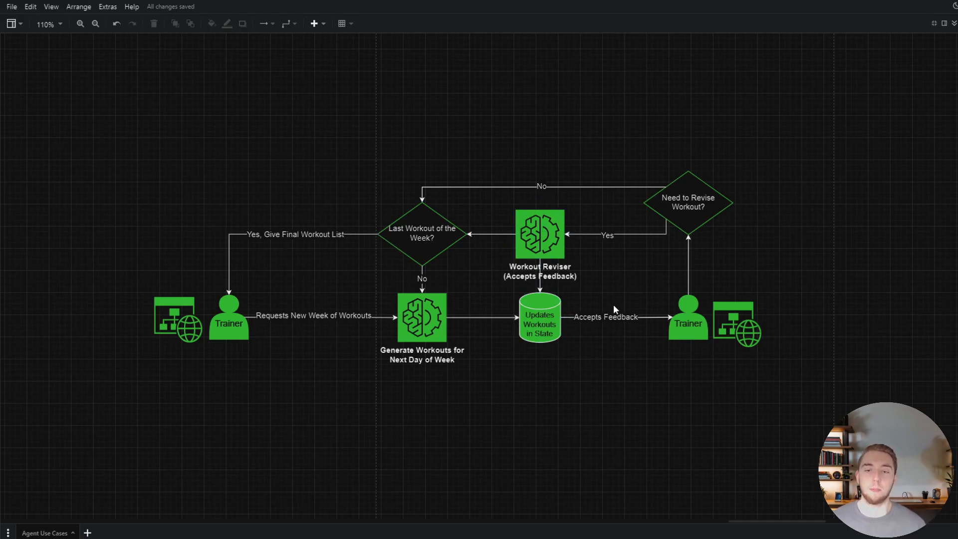
mouse_move(802, 204)
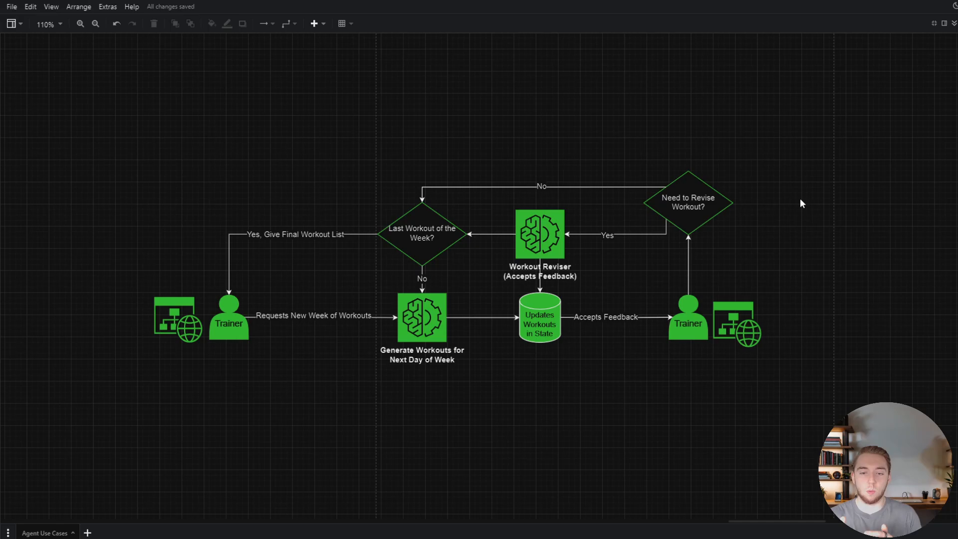
mouse_move(565, 314)
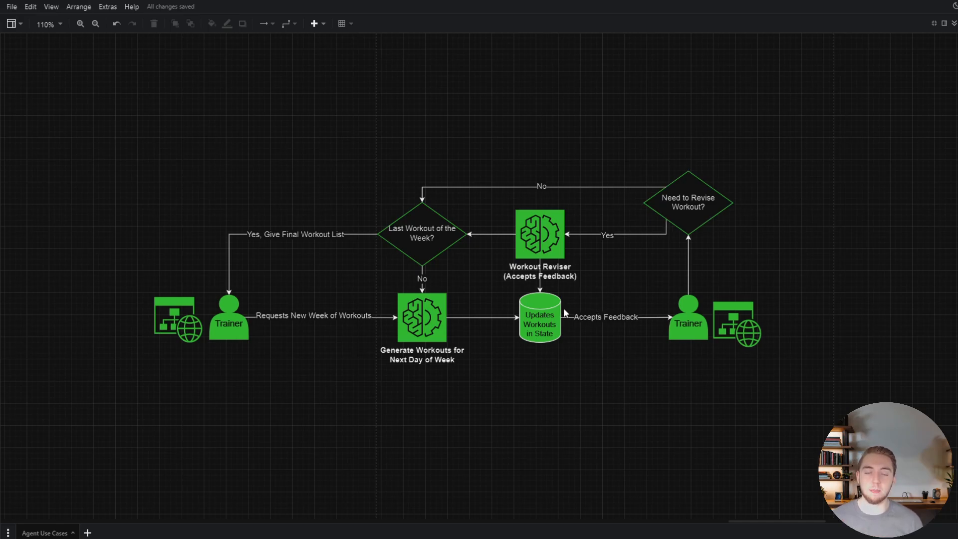
mouse_move(569, 309)
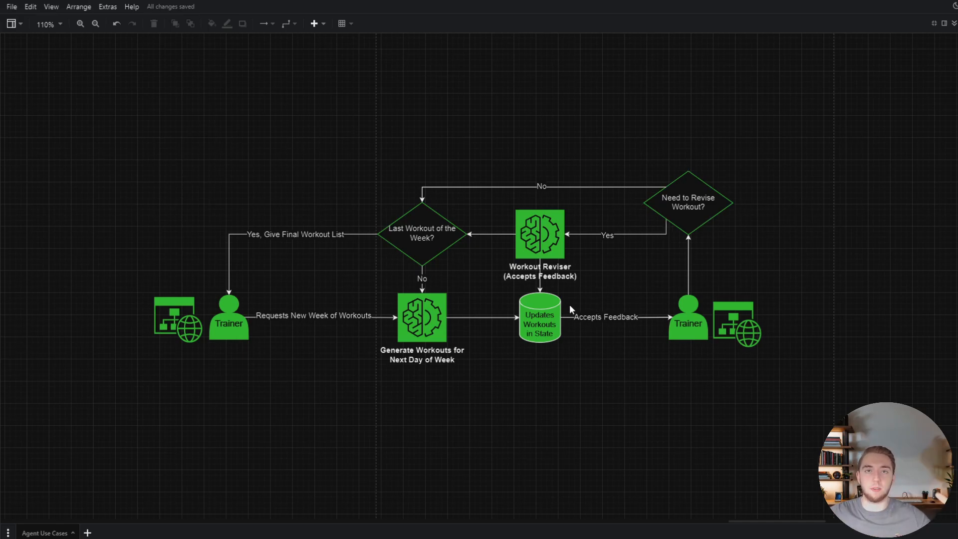